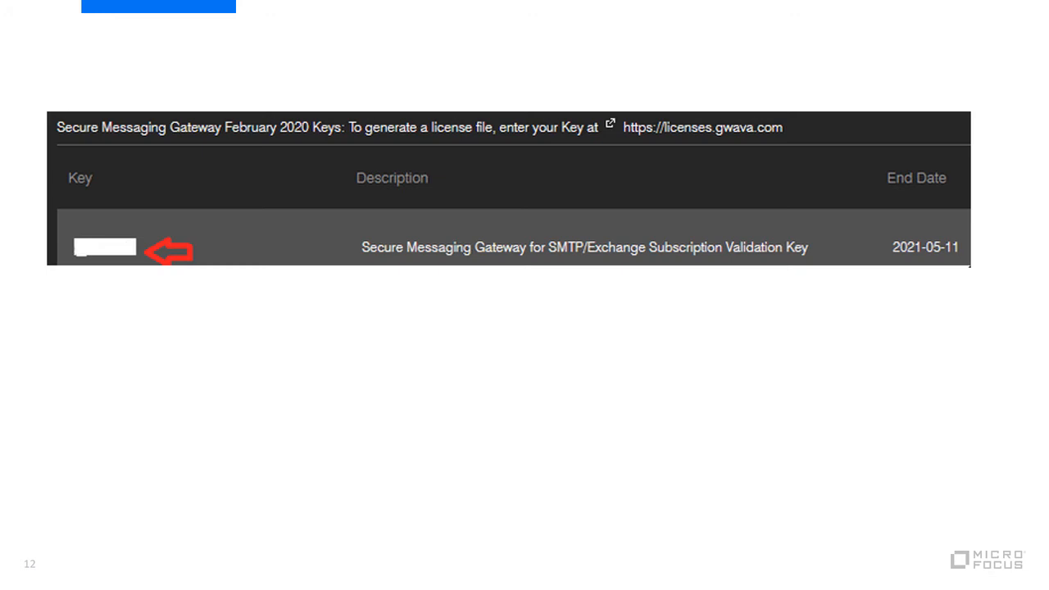
Step: Advance to slide 13, the GWAVA License Registration page for the validation key
key("Right")
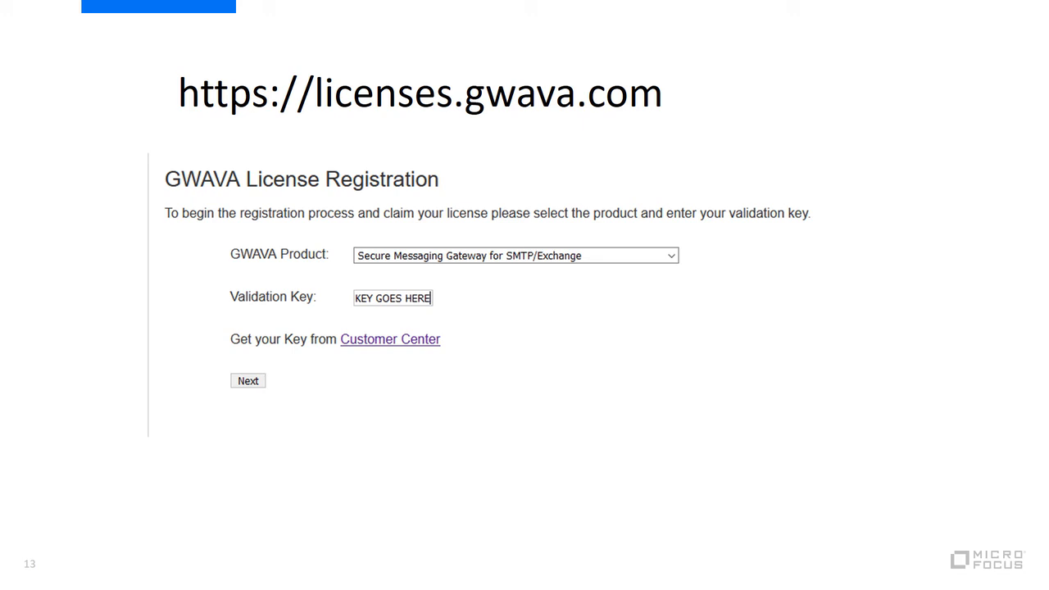
Step: Advance to slide 14, the registration form requesting contact details
left_click(247, 380)
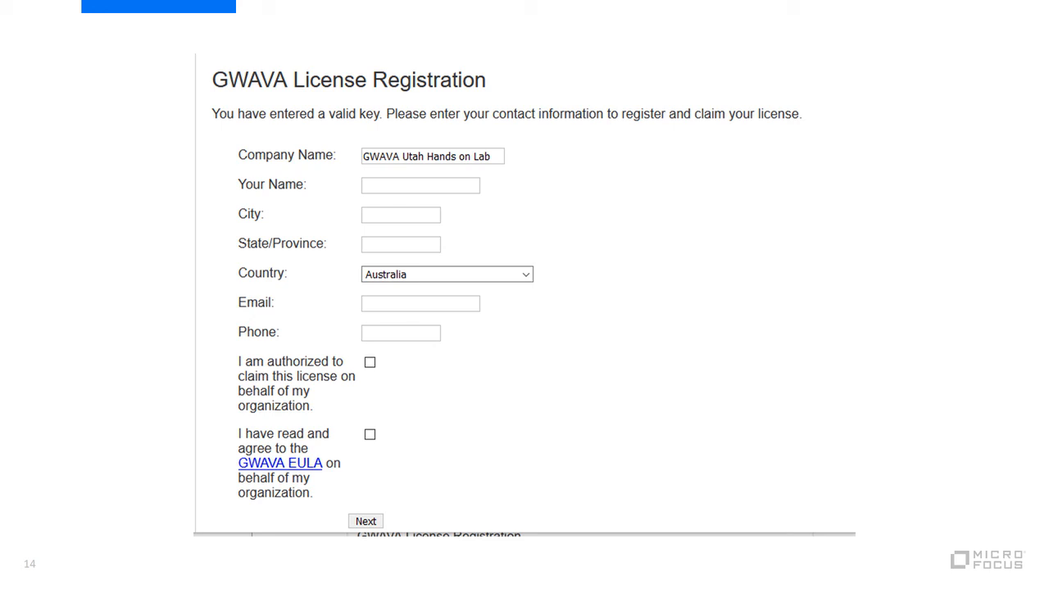
Step: Advance past the Add License slide to slide 18 showing the 25-user GWAVA 7 license
left_click(365, 521)
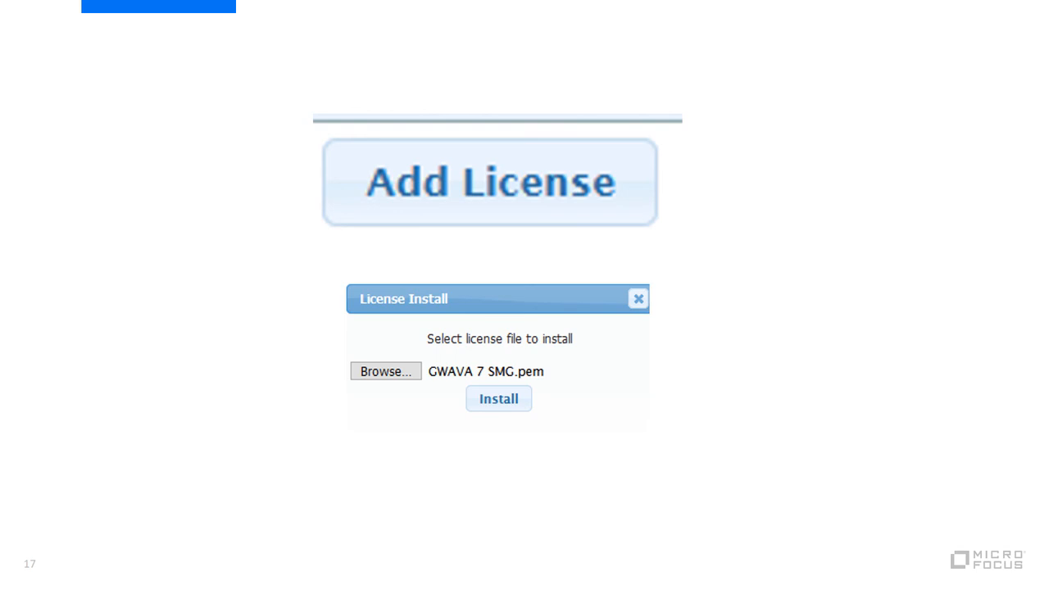
left_click(498, 399)
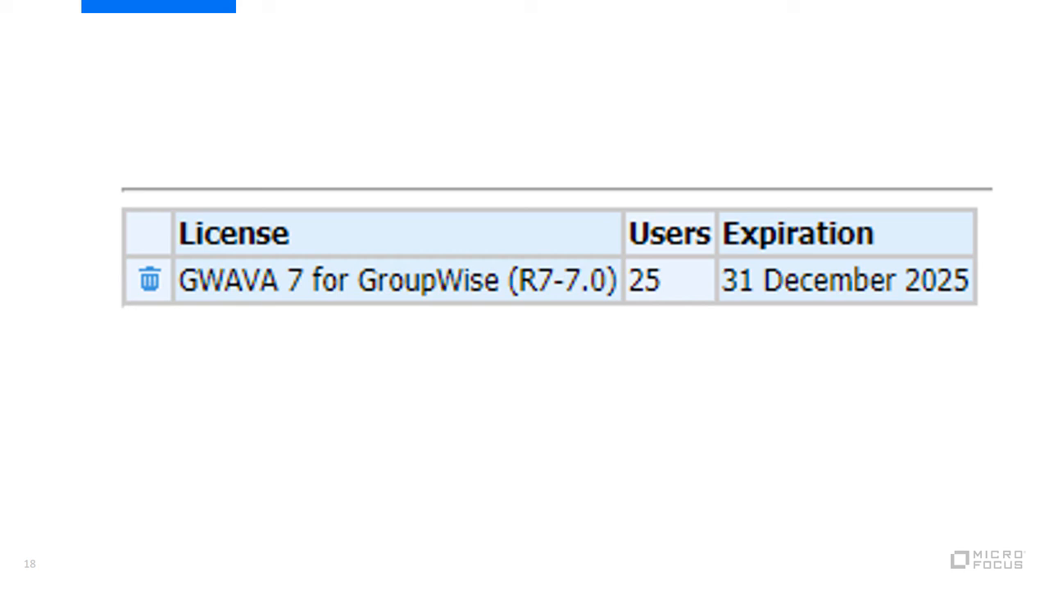